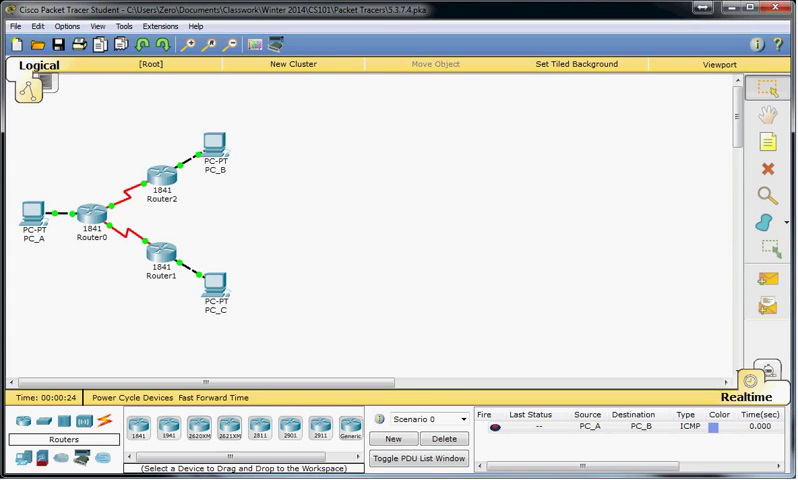
mouse_move(343, 160)
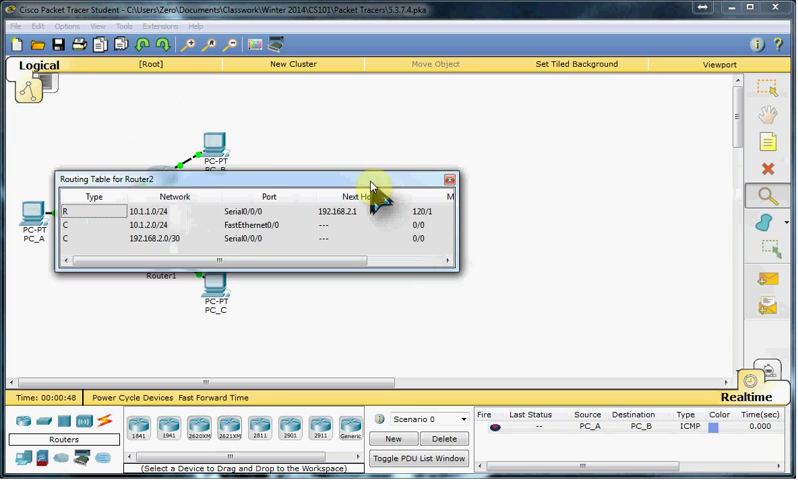
- Move Router2's table aside, compare Router1's connected routes with Router0's RIP and default routes, then close both
left_click_drag(255, 179, 565, 62)
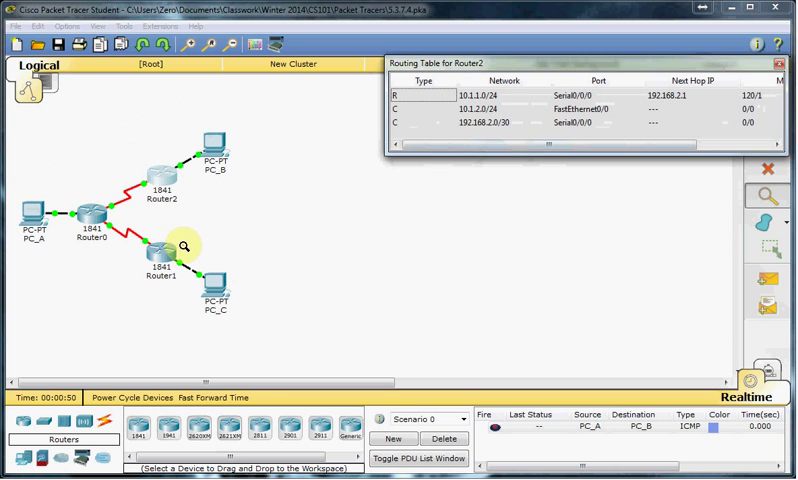
left_click(160, 252)
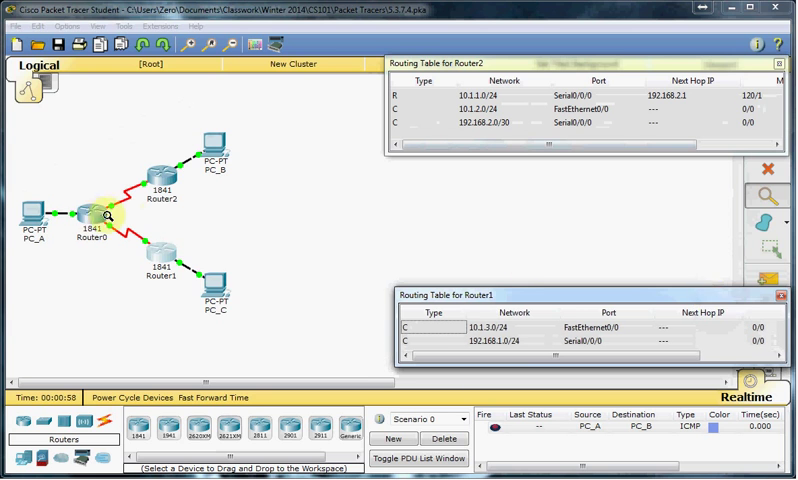
left_click(95, 215)
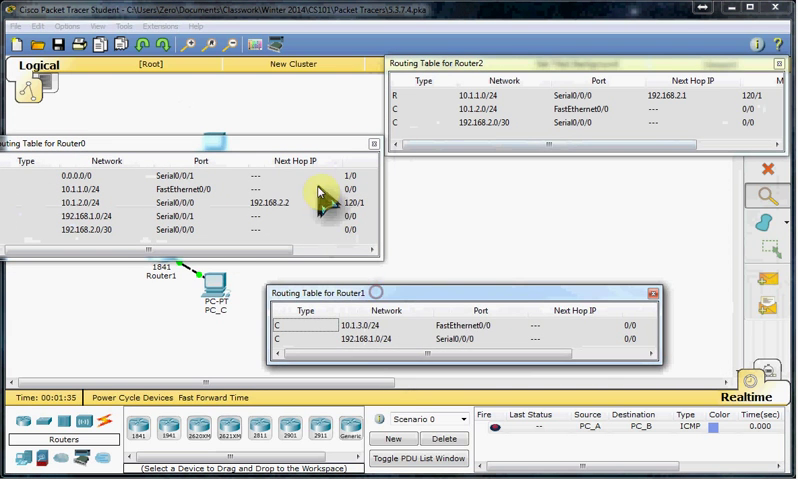
left_click(373, 143)
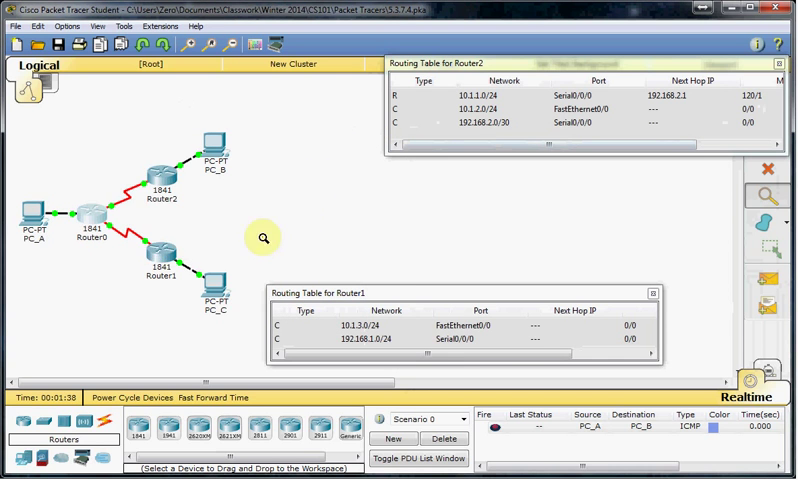
mouse_move(178, 280)
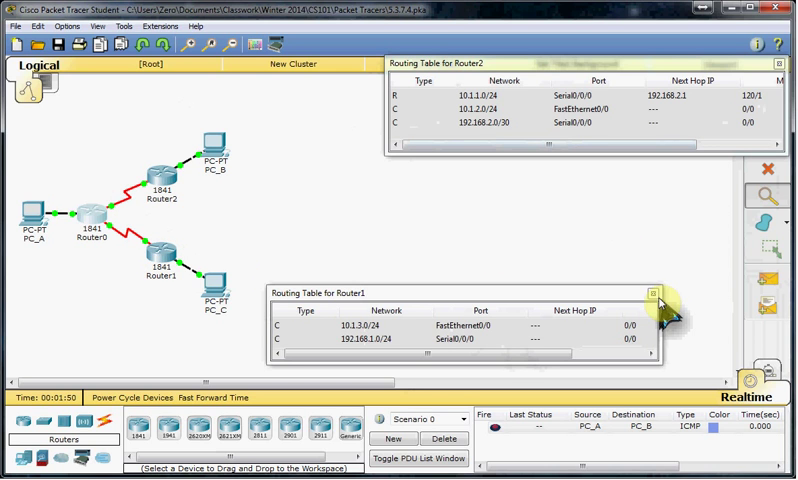
left_click(655, 293)
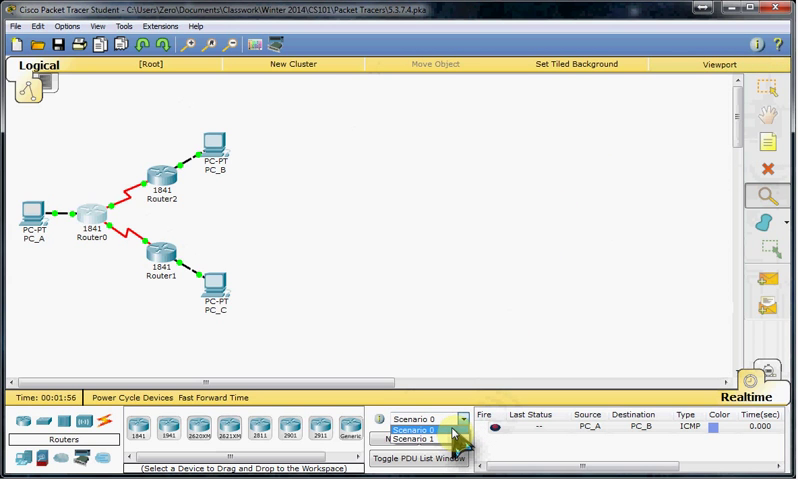
- Run Scenario 0's PC_A-to-PC_B ping in Simulation mode and observe it failing at Router2
left_click(418, 429)
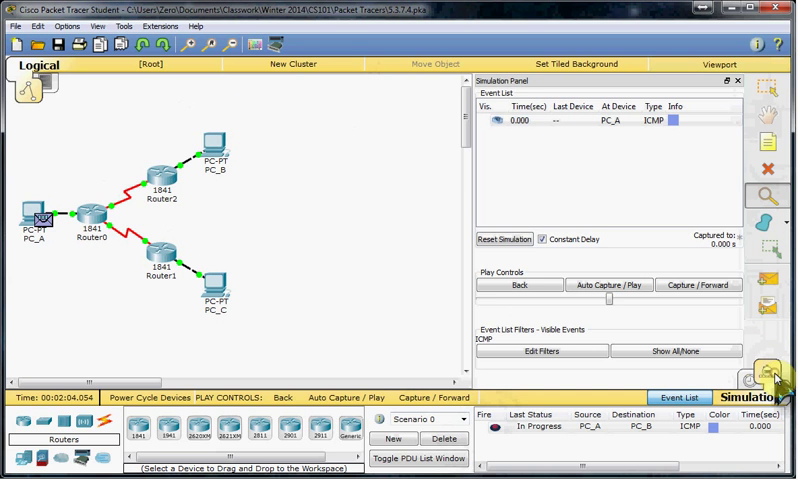
left_click(609, 285)
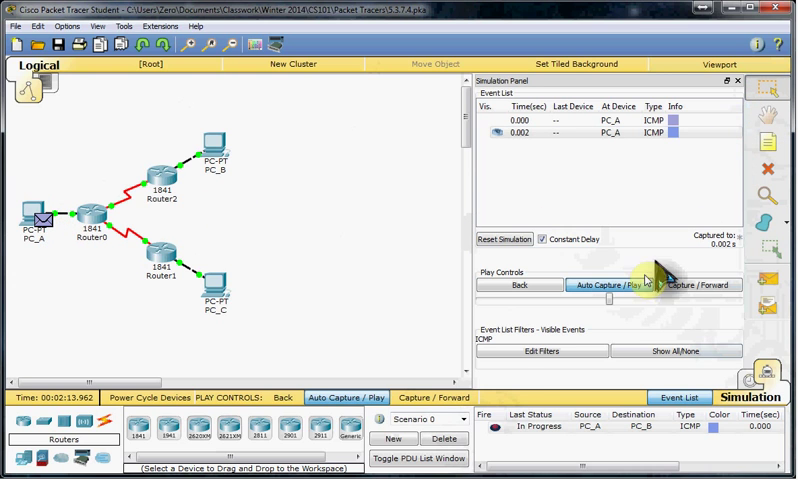
left_click(699, 284)
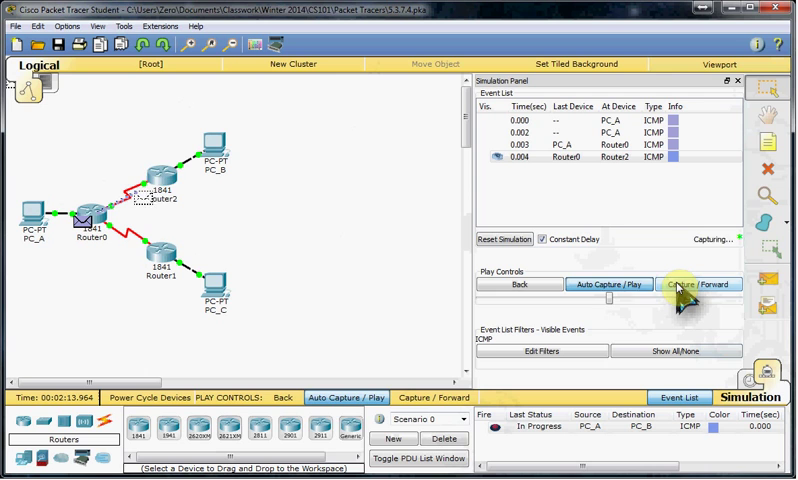
left_click(698, 284)
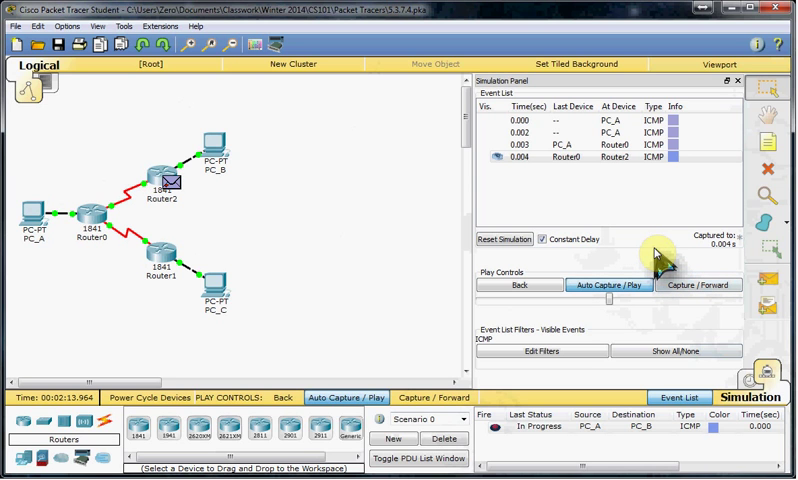
left_click(608, 285)
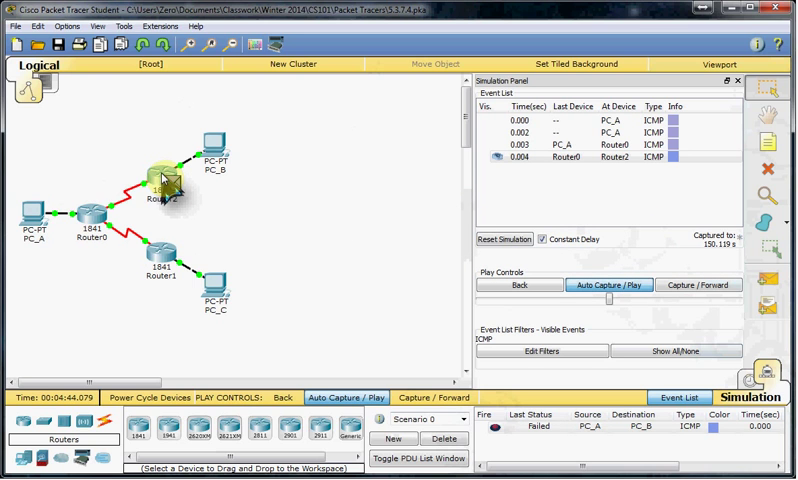
left_click(697, 284)
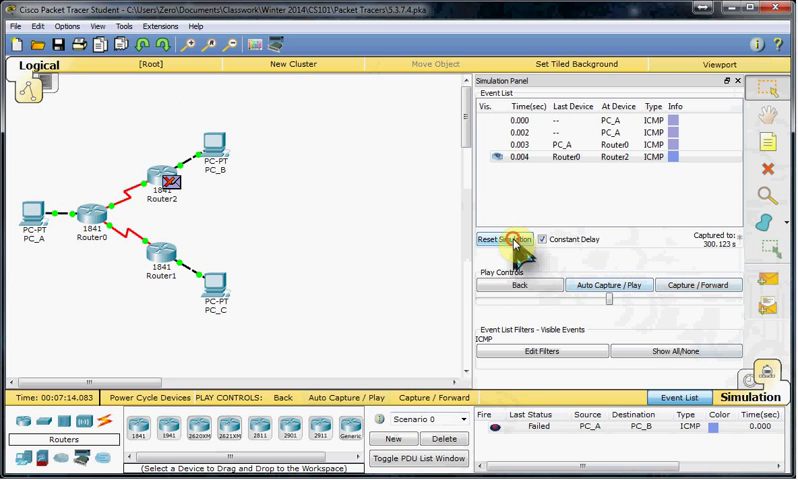
- Reset and step the PC_A-to-PC_B ping to PC_B and back to PC_A until it shows Successful
left_click(697, 285)
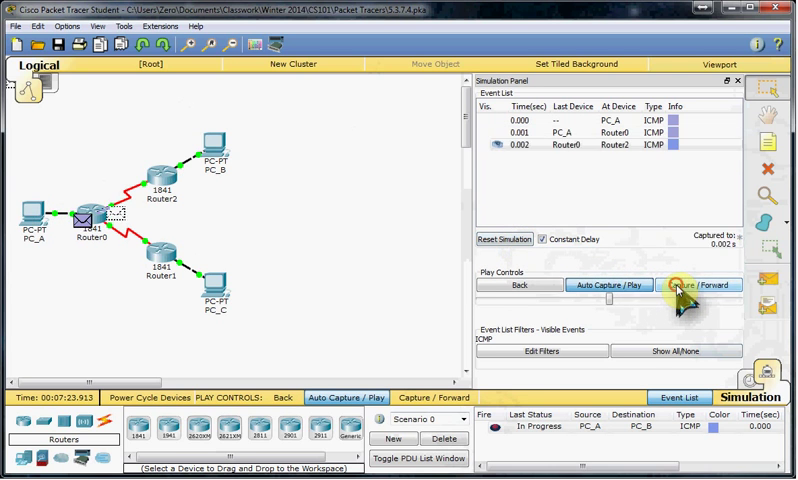
left_click(701, 285)
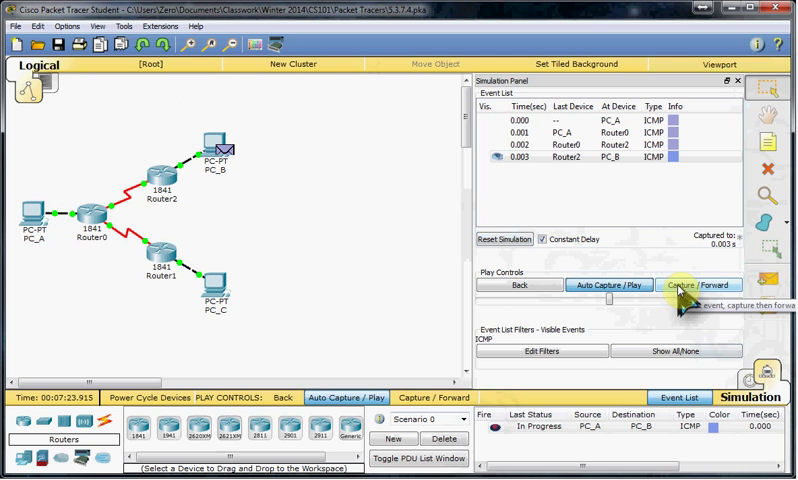
left_click(689, 285)
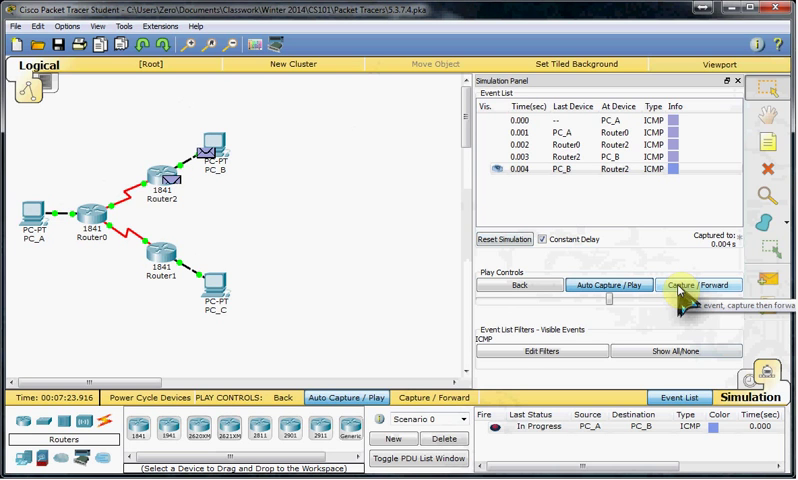
left_click(685, 285)
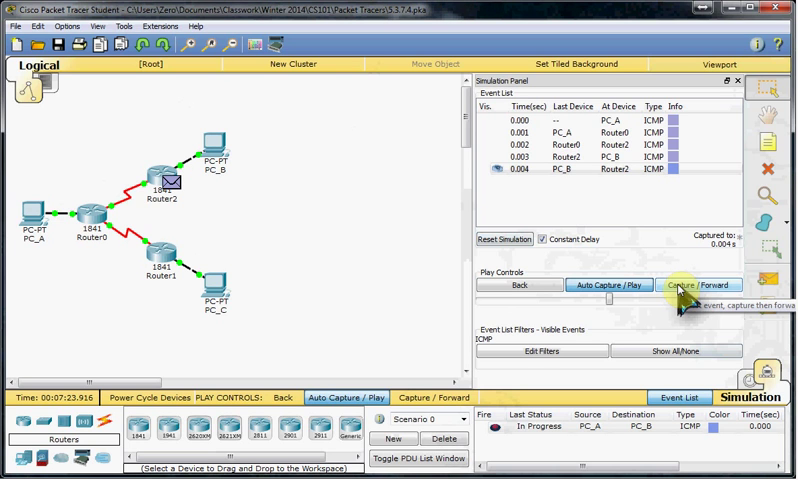
left_click(697, 285)
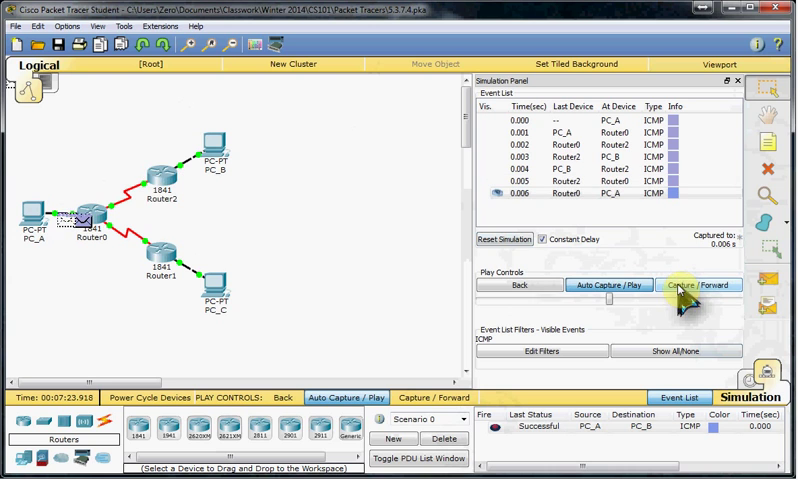
mouse_move(68, 258)
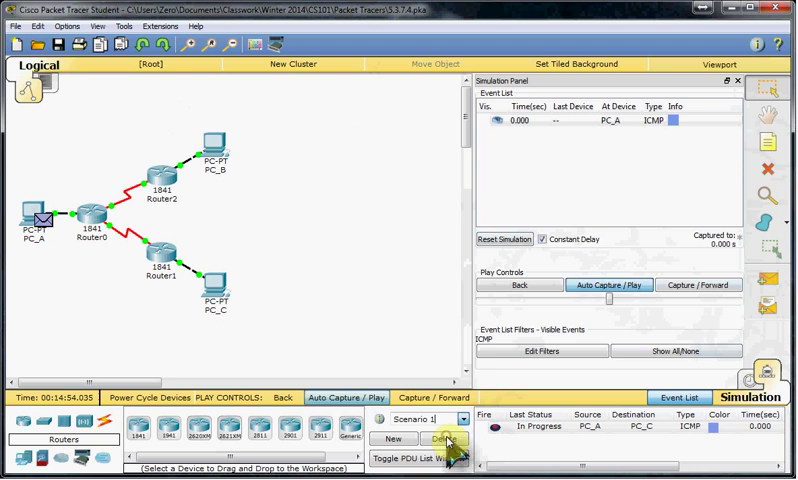
- Play the Scenario 1 PC_A-to-PC_C ping, see it fail at Router1, then reset the simulation
left_click(608, 285)
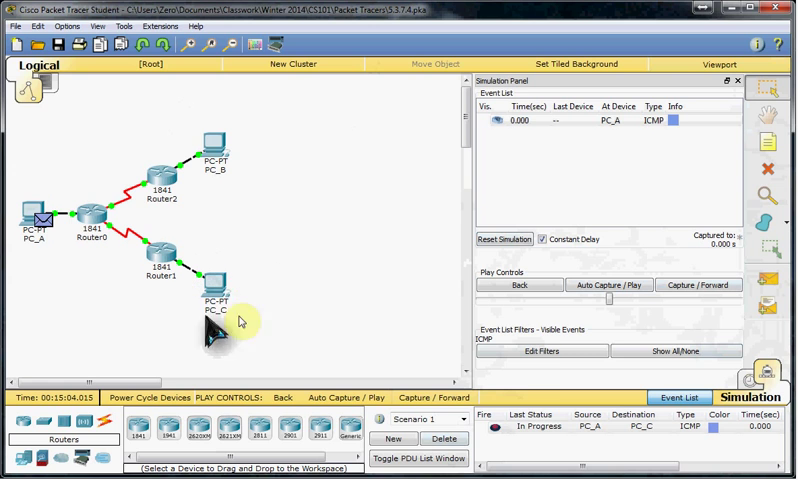
left_click(609, 285)
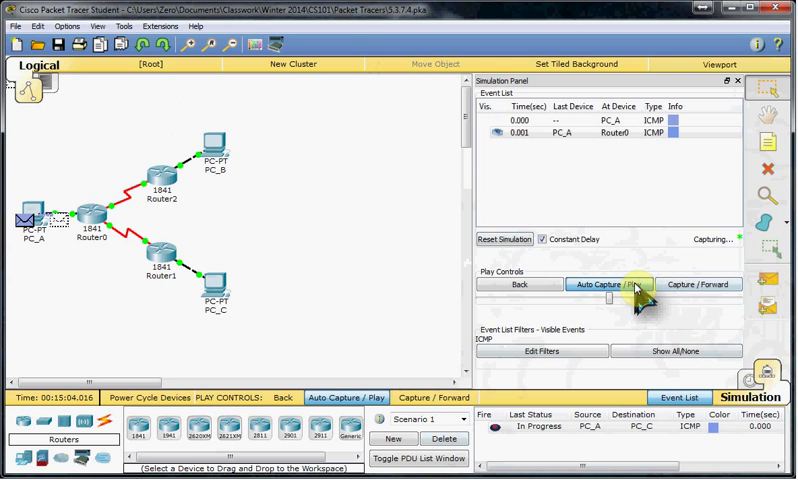
left_click(608, 284)
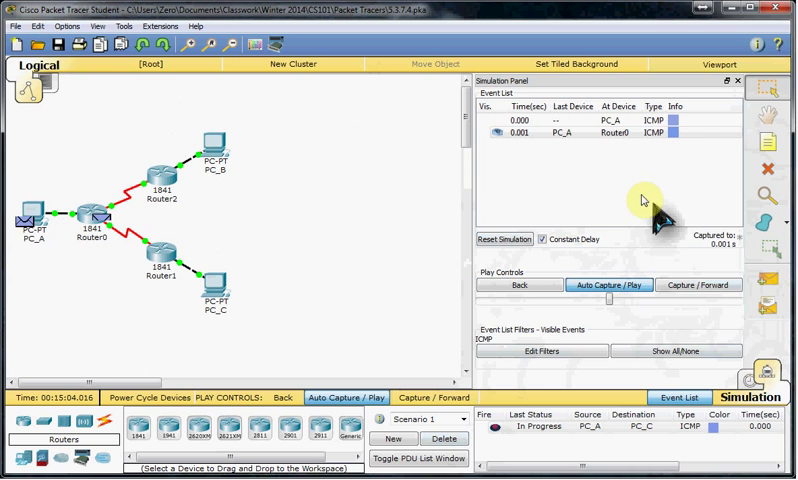
mouse_move(445, 195)
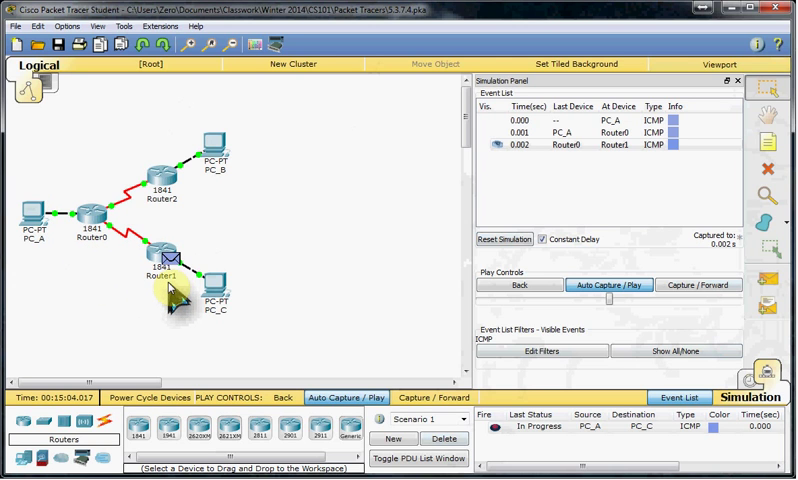
left_click(608, 285)
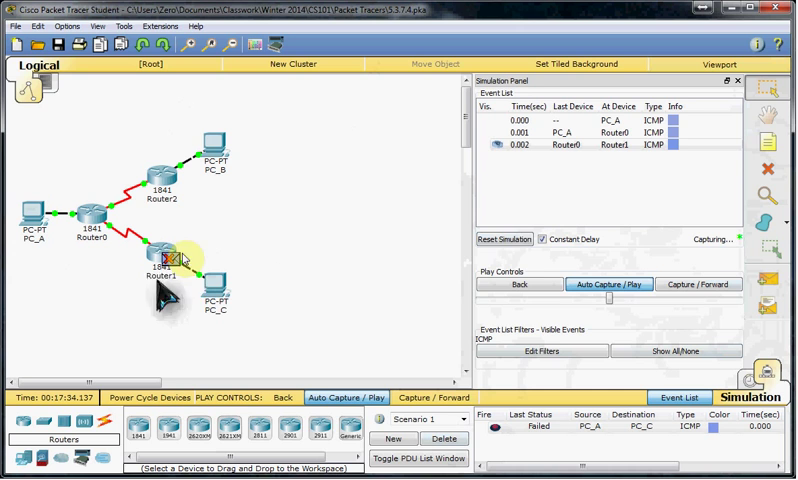
left_click(504, 239)
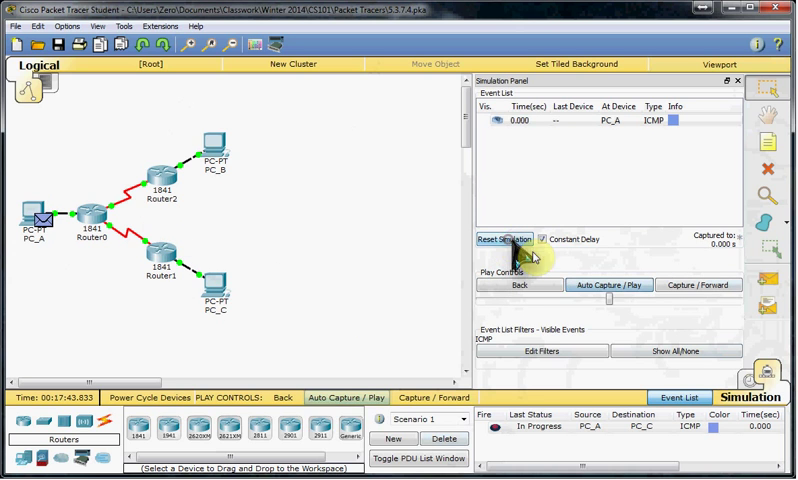
- Step the PC_A-to-PC_C ping forward again to its final failed result
left_click(697, 285)
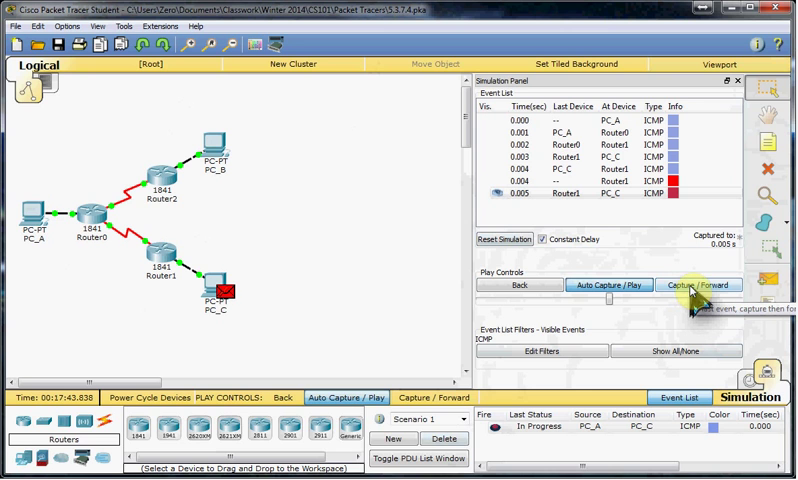
left_click(691, 285)
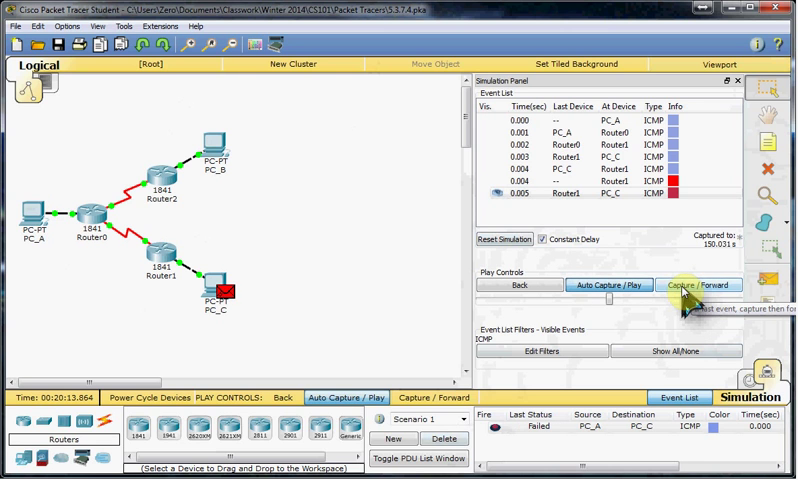
left_click(698, 285)
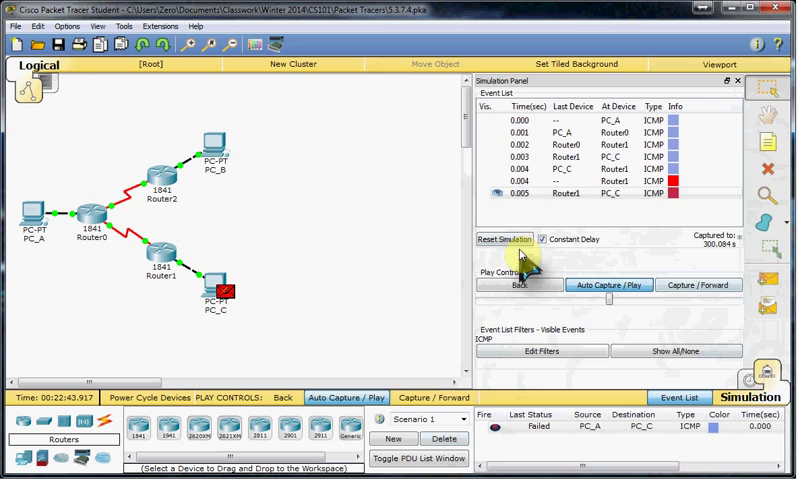
- Reset, add a PC_C-to-PC_A simple PDU, and advance both pings one event
left_click(505, 239)
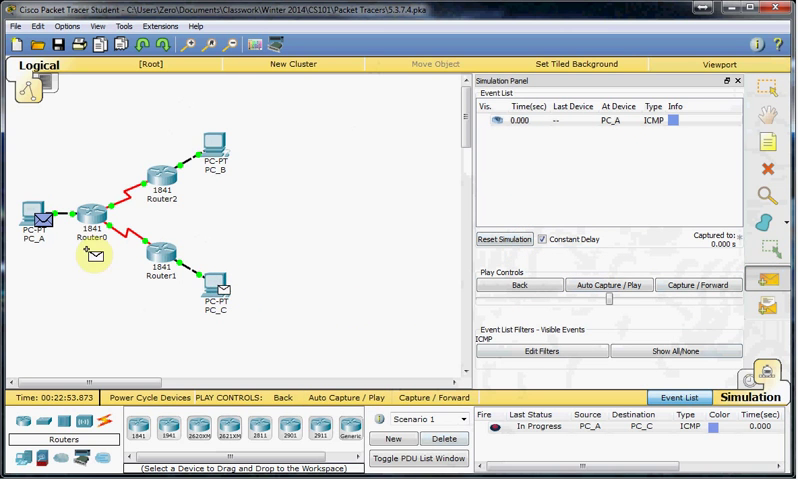
left_click(608, 285)
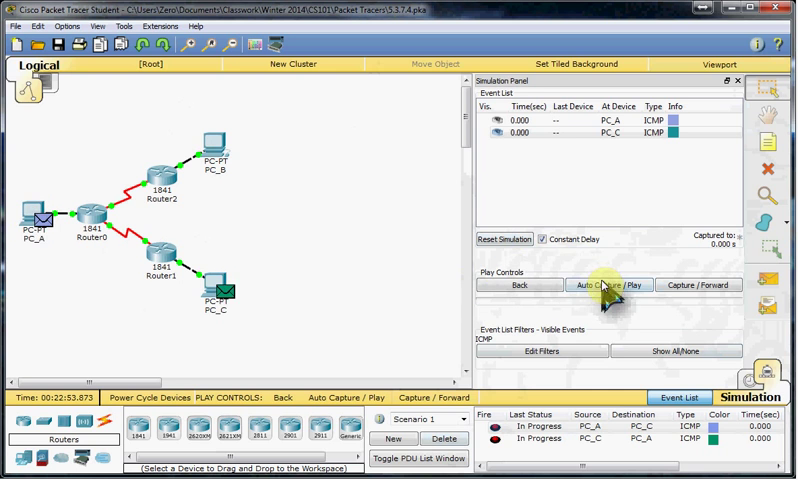
left_click(698, 285)
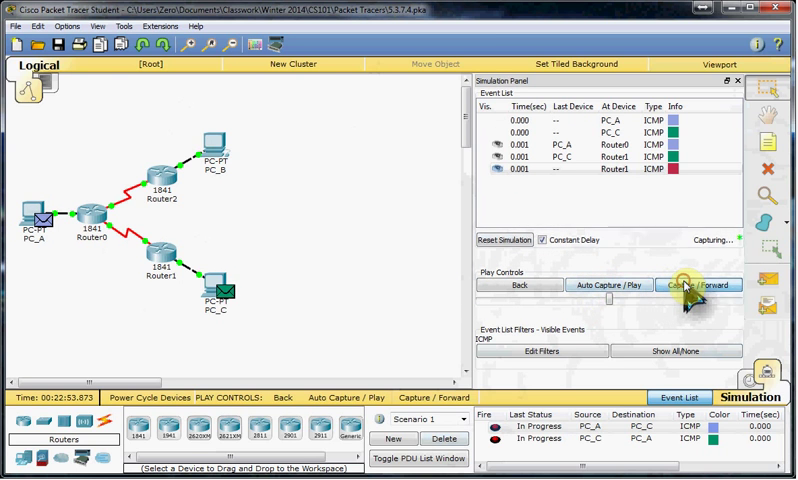